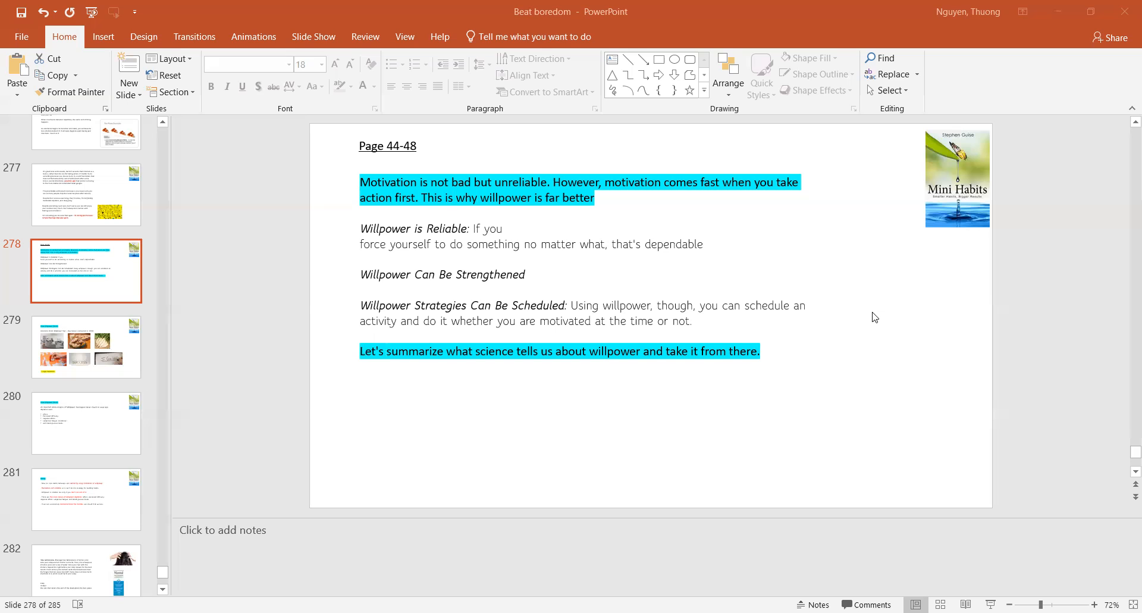
mouse_move(96, 365)
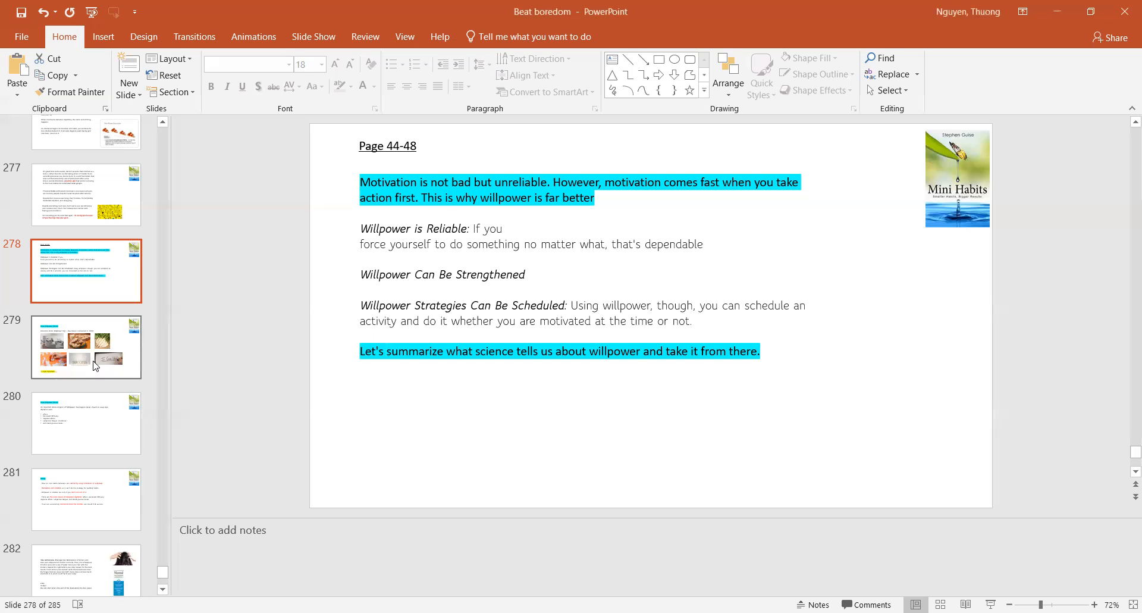
Display slide 279 on how decisions drain willpower toward ego depletion
click(85, 347)
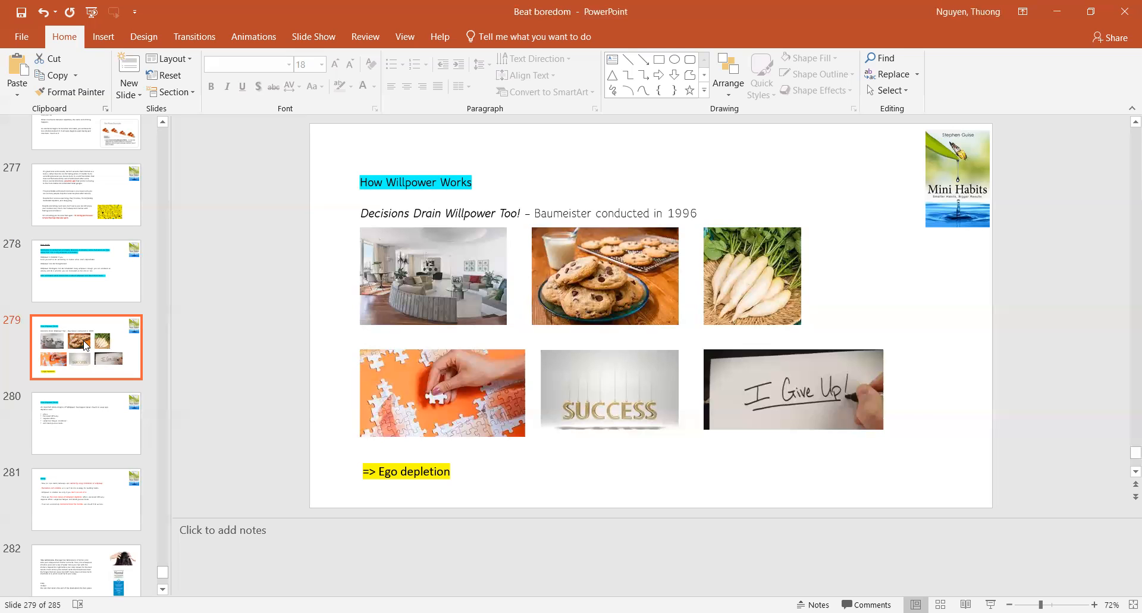
Display slide 280 listing the five biggest ego depletion factors
click(86, 422)
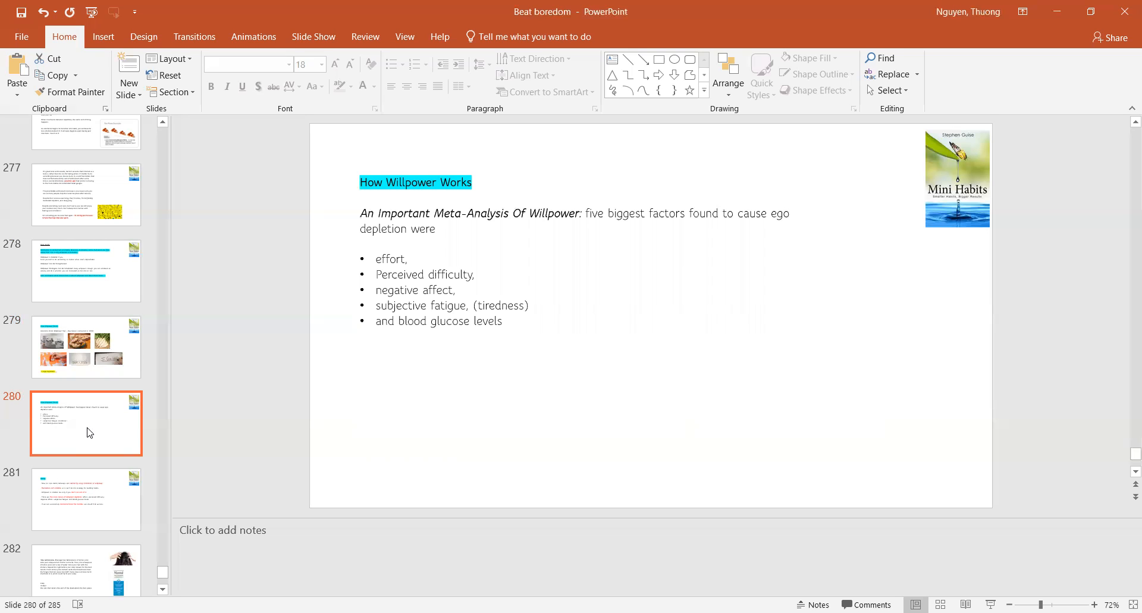
Display the Recap slide 281 summarising motivation, willpower and depletion causes
click(86, 499)
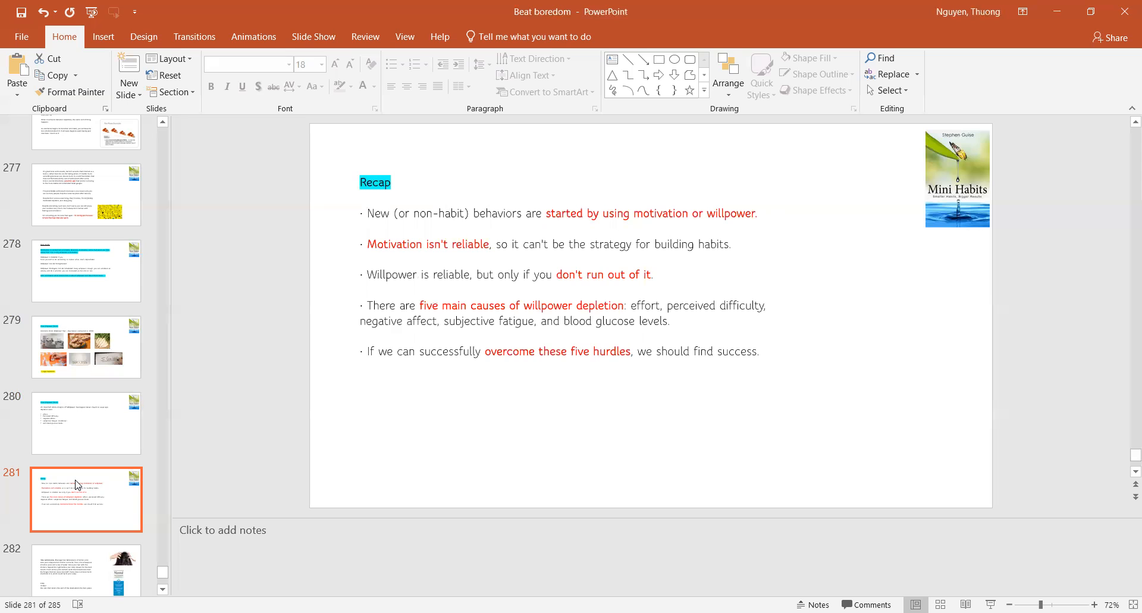
mouse_move(153, 465)
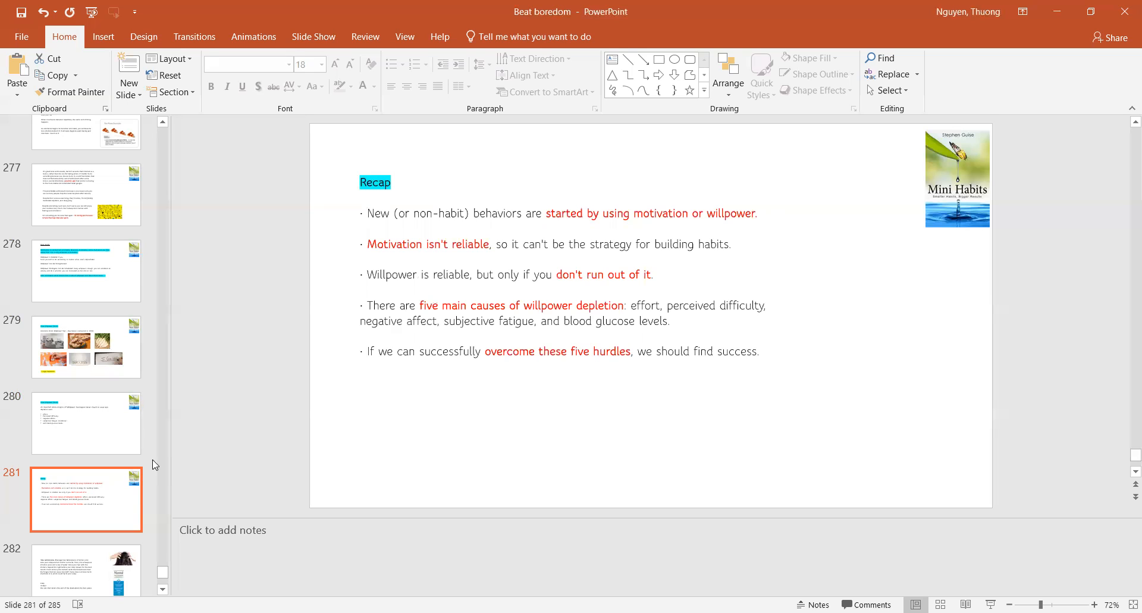